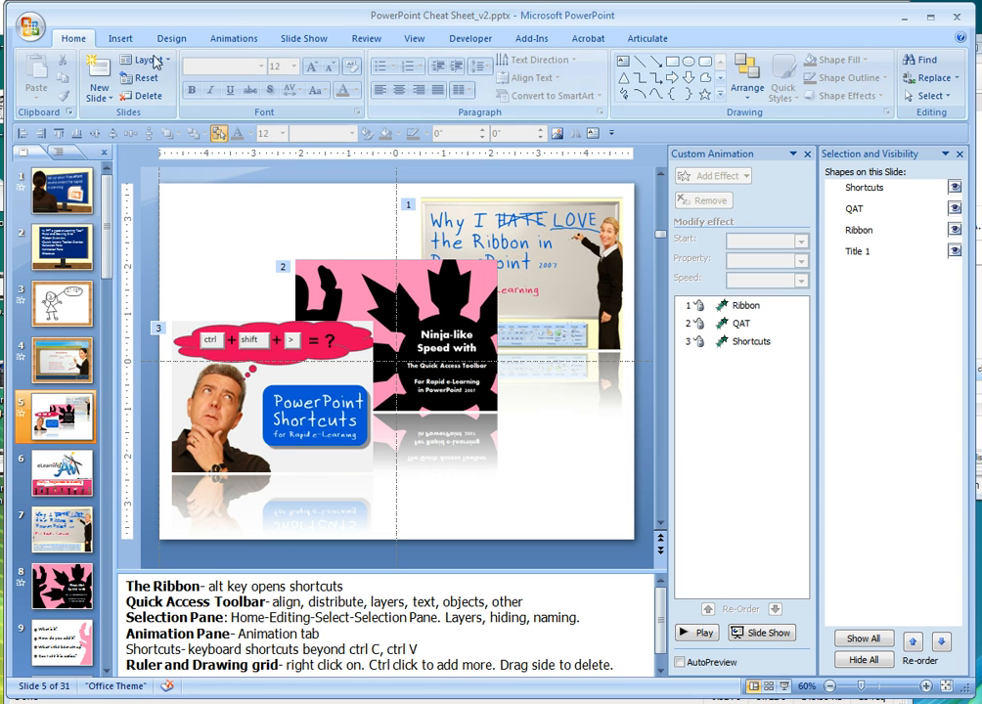
- Browse the Design, Slide Show and Insert ribbon tabs and reveal the Alt shortcut letters, returning to Home
{"action": "left_click", "coordinate": [173, 39]}
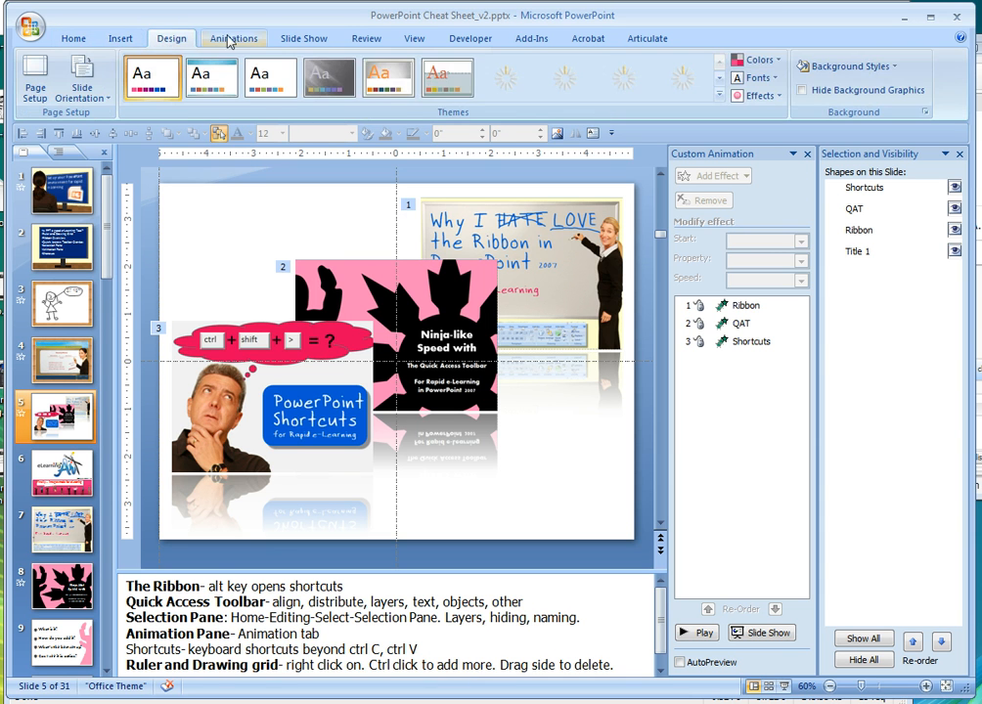
{"action": "left_click", "coordinate": [303, 37]}
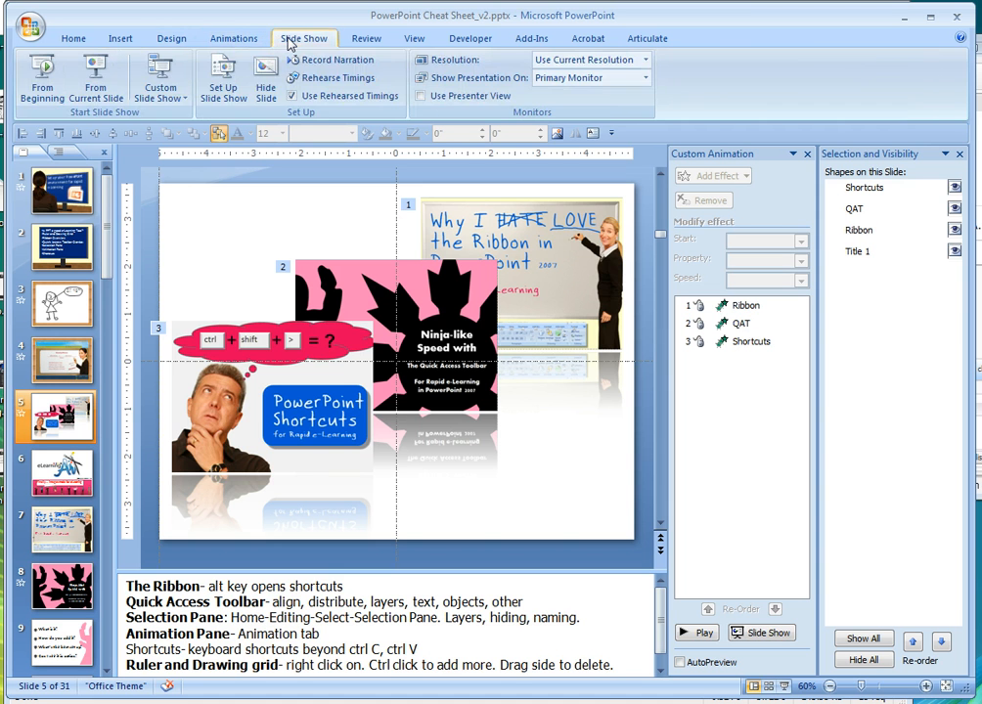
{"action": "left_click", "coordinate": [75, 38]}
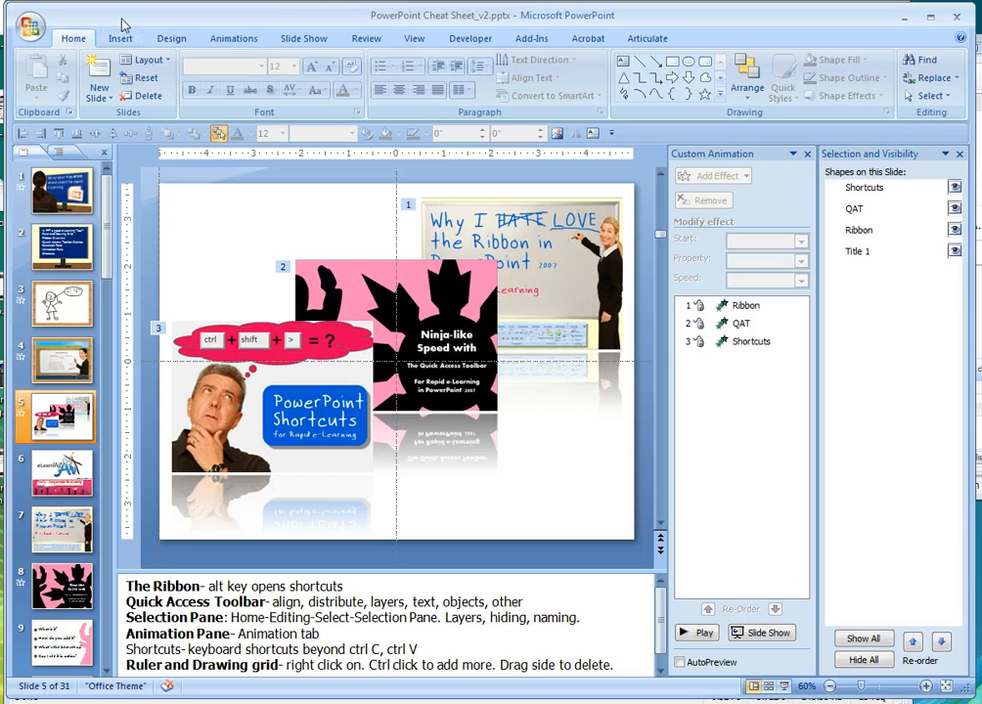
{"action": "key", "text": "alt"}
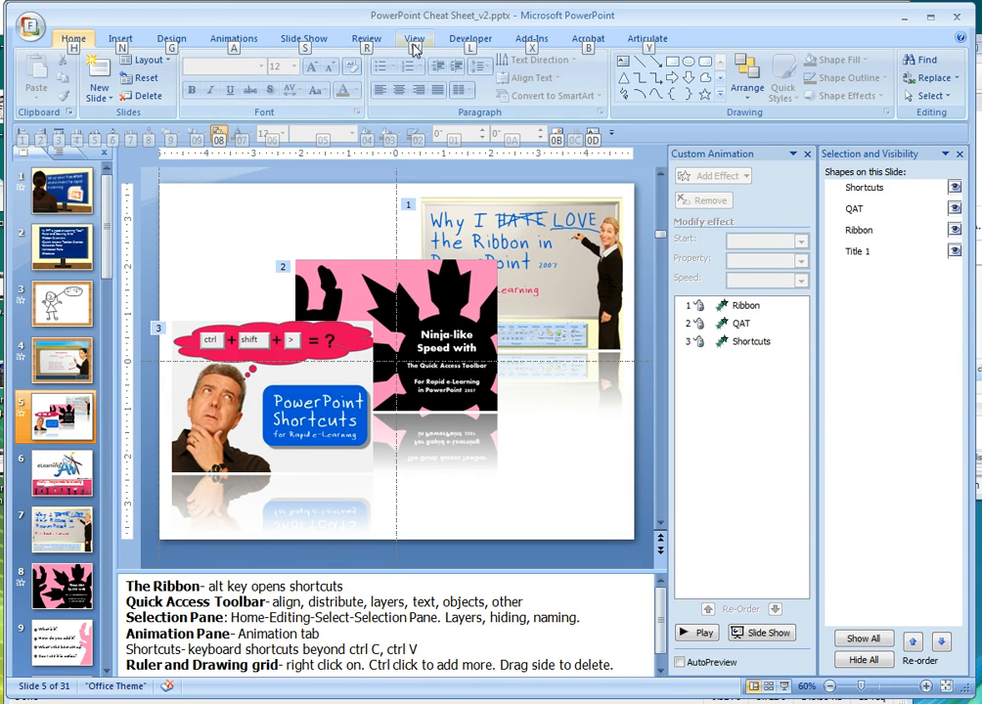
{"action": "mouse_move", "coordinate": [125, 55]}
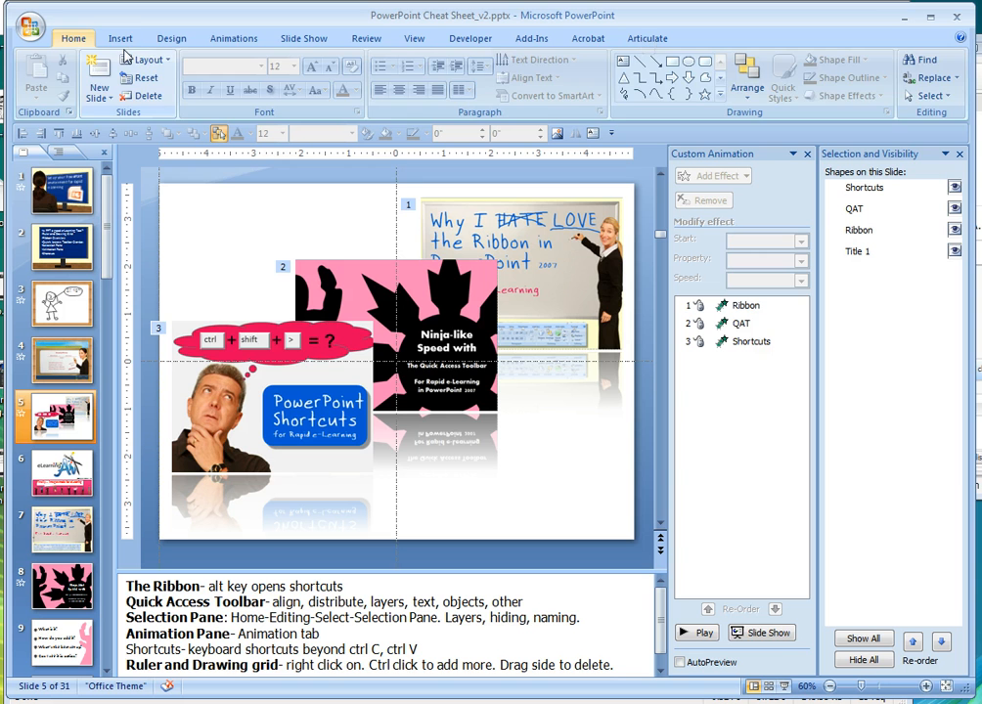
{"action": "left_click", "coordinate": [119, 37]}
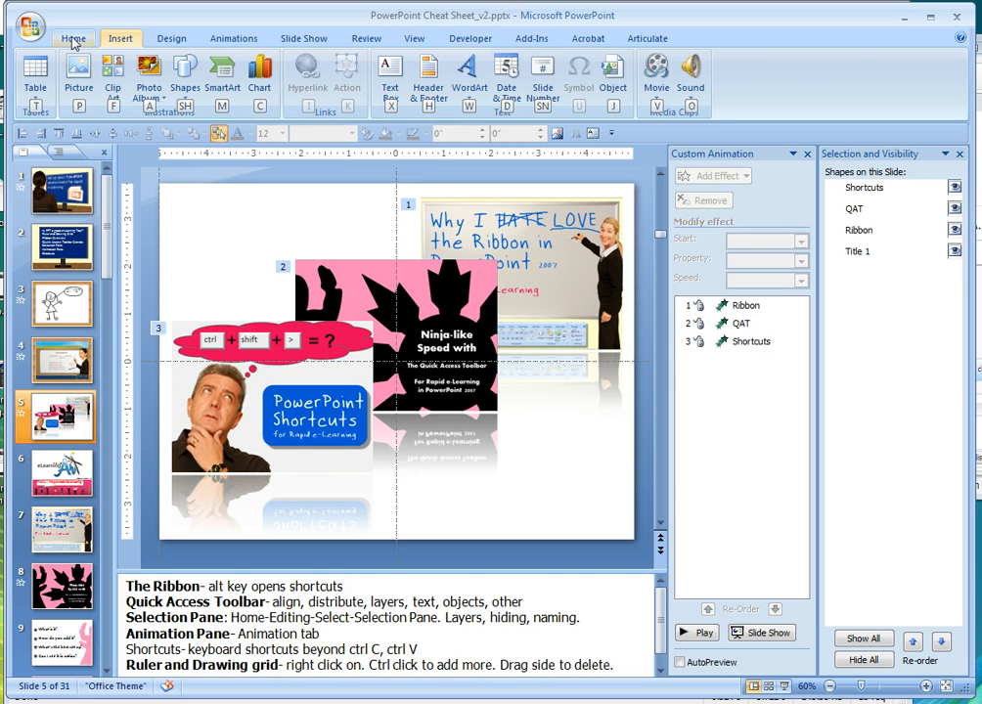
{"action": "left_click", "coordinate": [75, 39]}
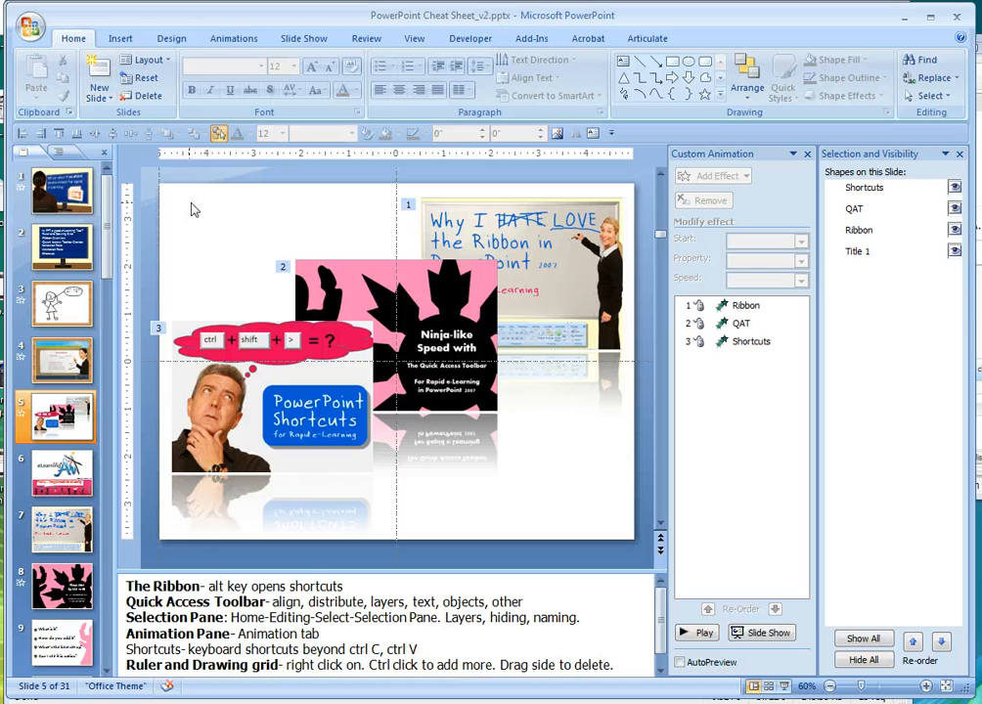
{"action": "mouse_move", "coordinate": [284, 274]}
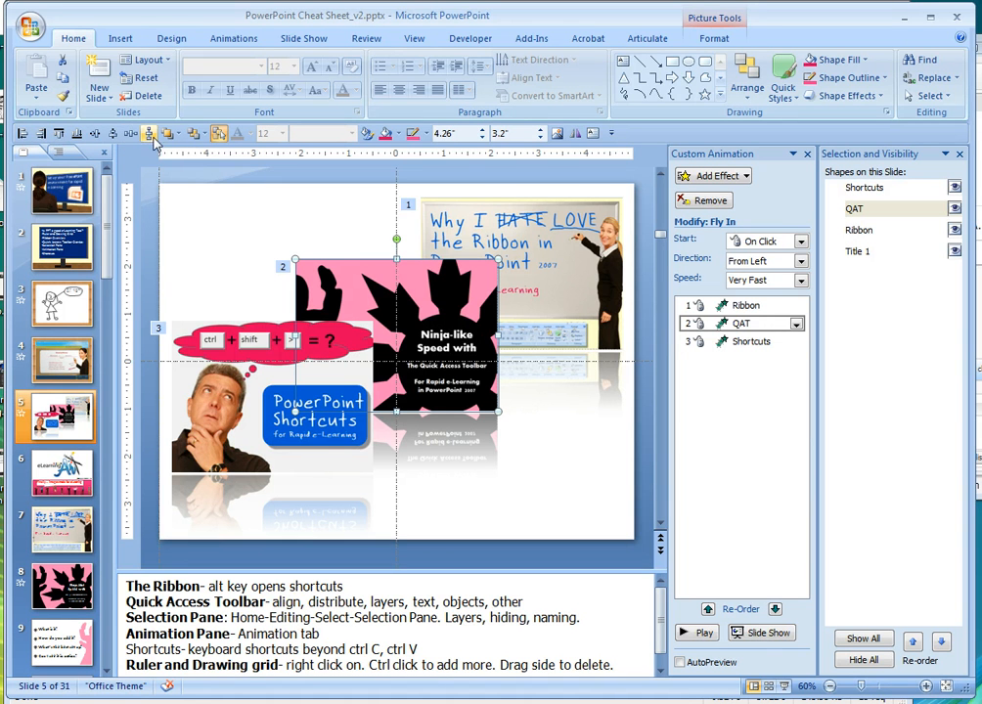
{"action": "mouse_move", "coordinate": [148, 133]}
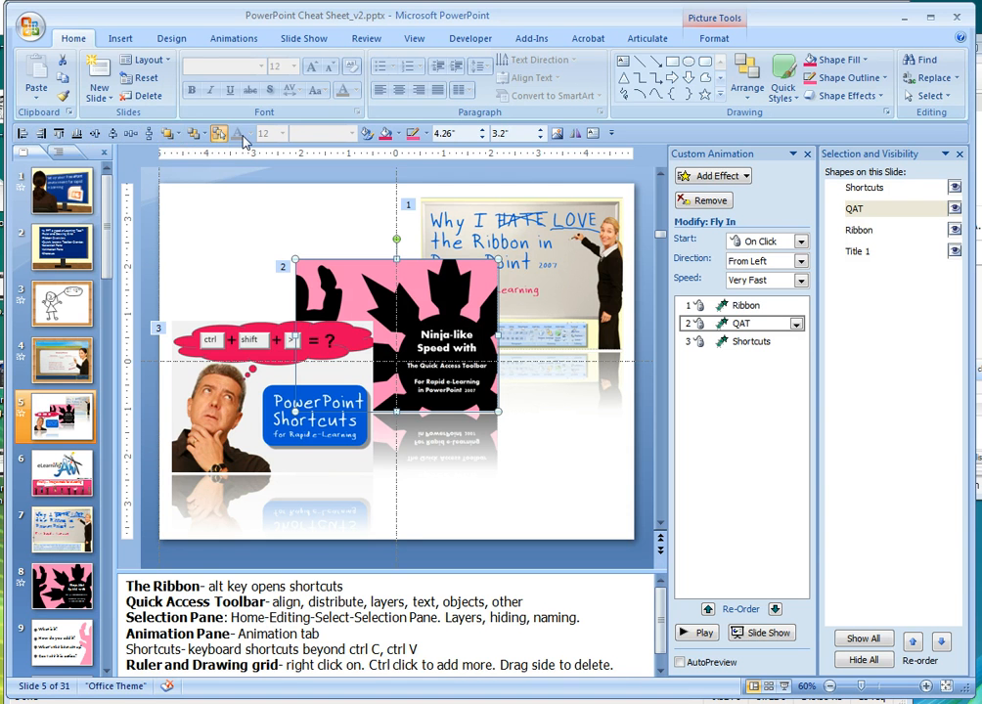
{"action": "mouse_move", "coordinate": [238, 133]}
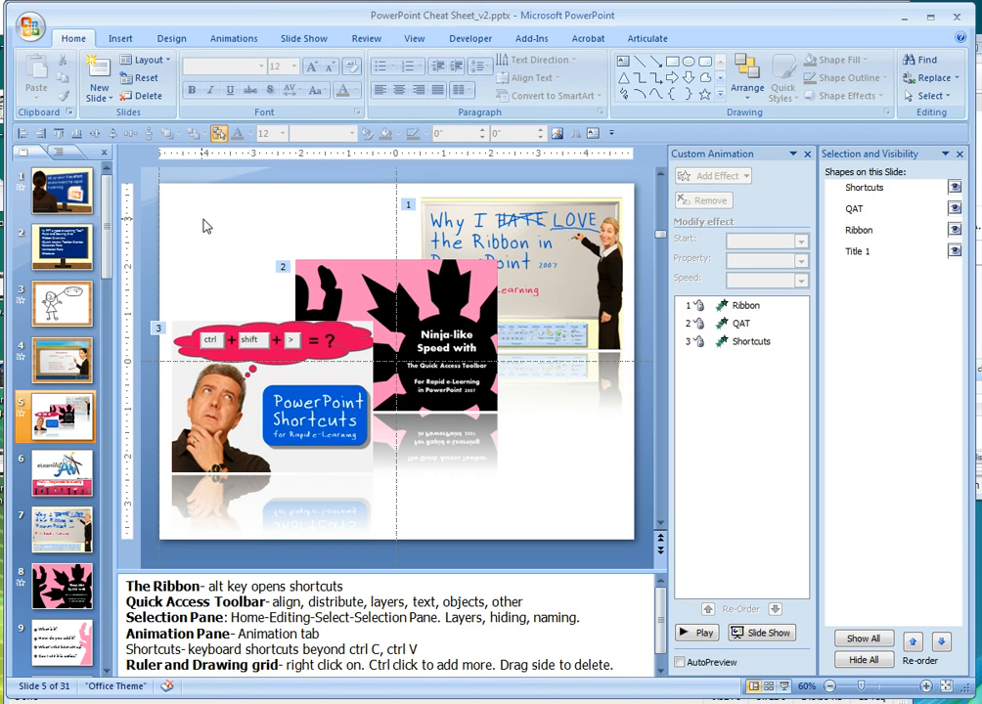
{"action": "mouse_move", "coordinate": [702, 160]}
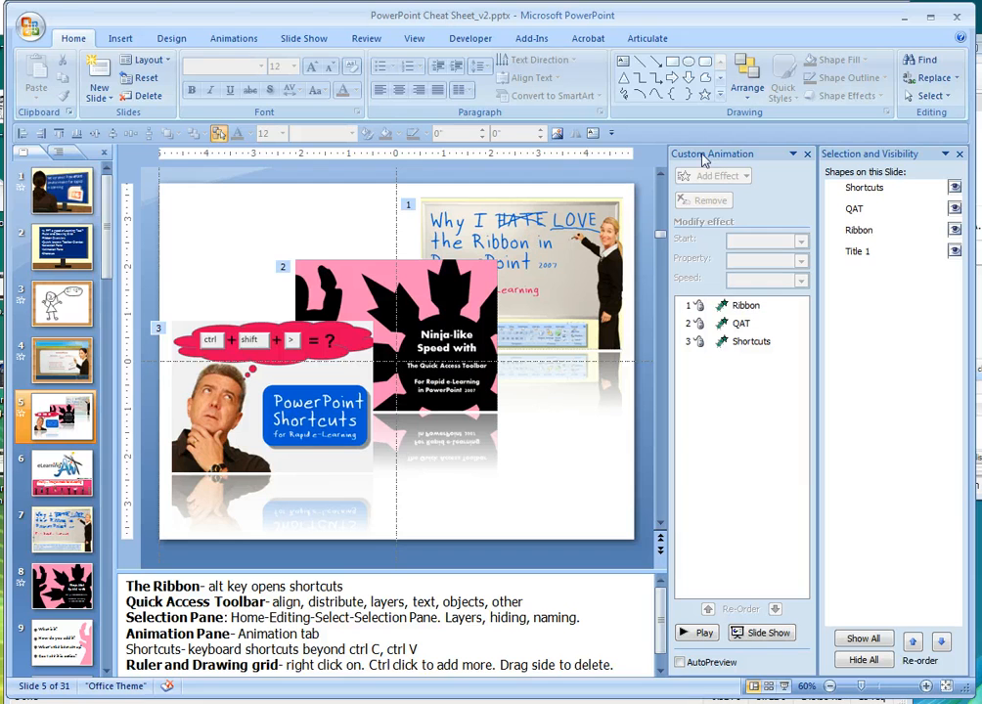
{"action": "mouse_move", "coordinate": [859, 160]}
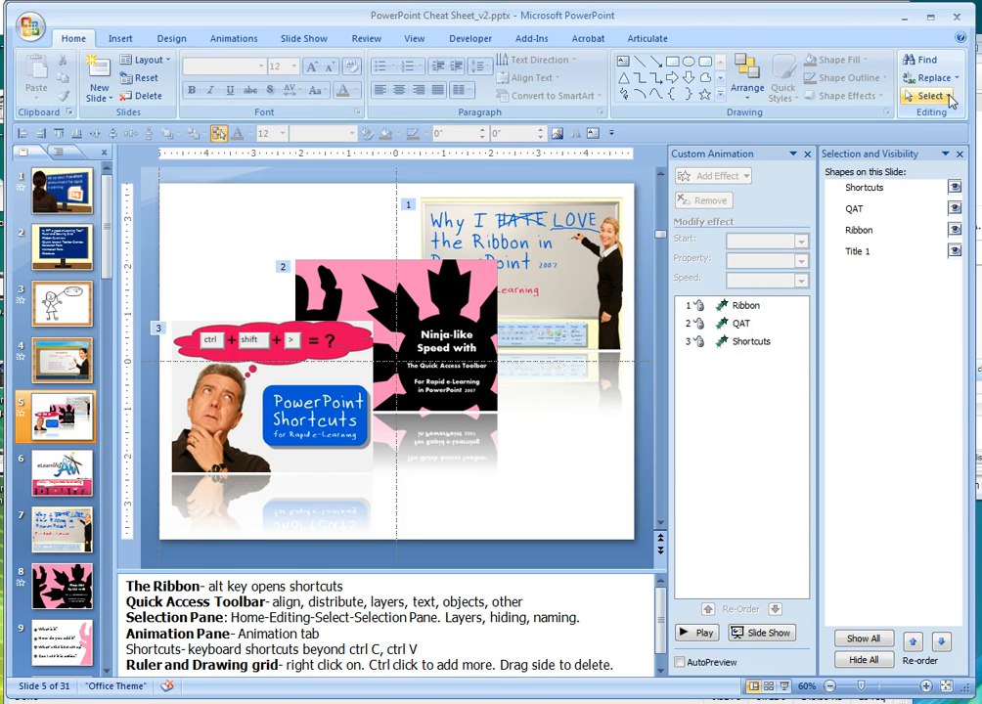
- Show the Selection Pane listing the slide's shapes, then move to the Animations commands
{"action": "left_click", "coordinate": [927, 96]}
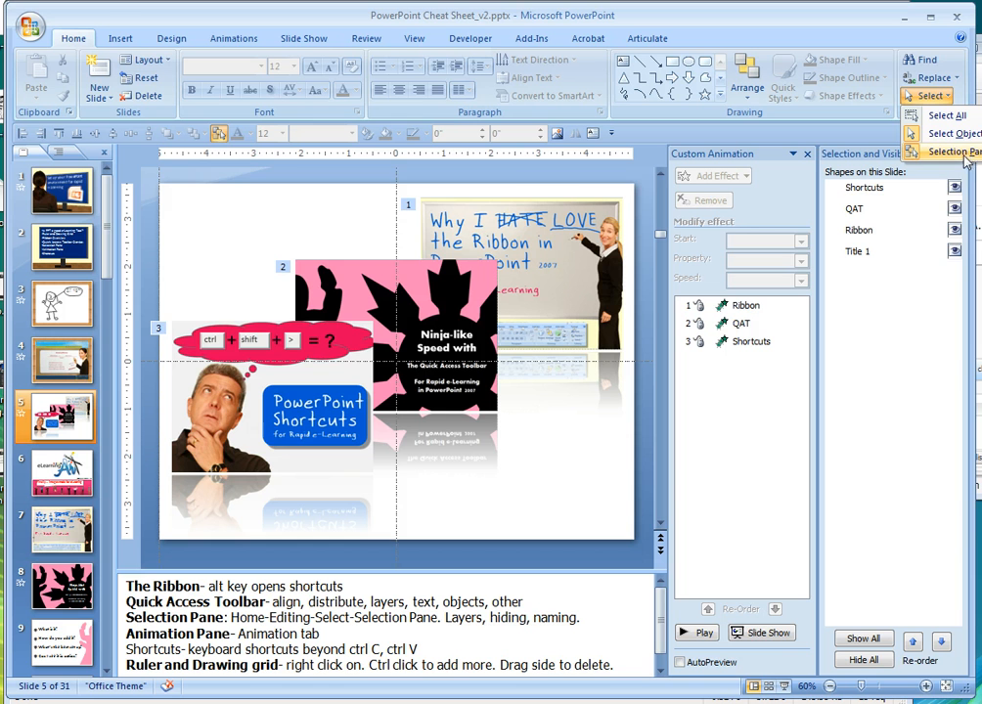
{"action": "left_click", "coordinate": [947, 152]}
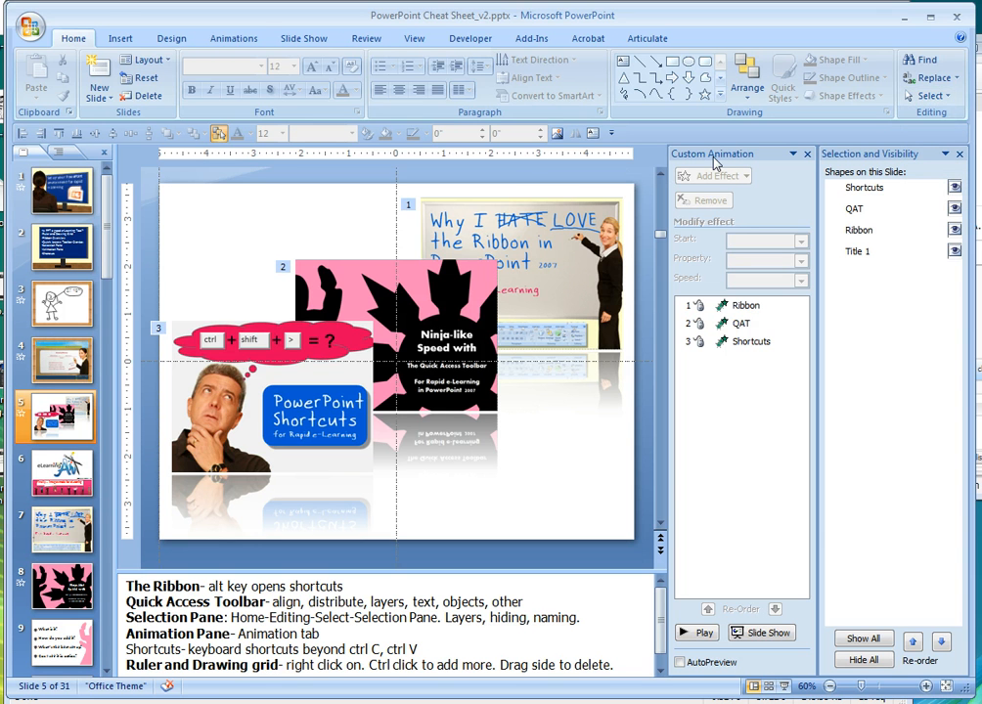
{"action": "left_click", "coordinate": [233, 39]}
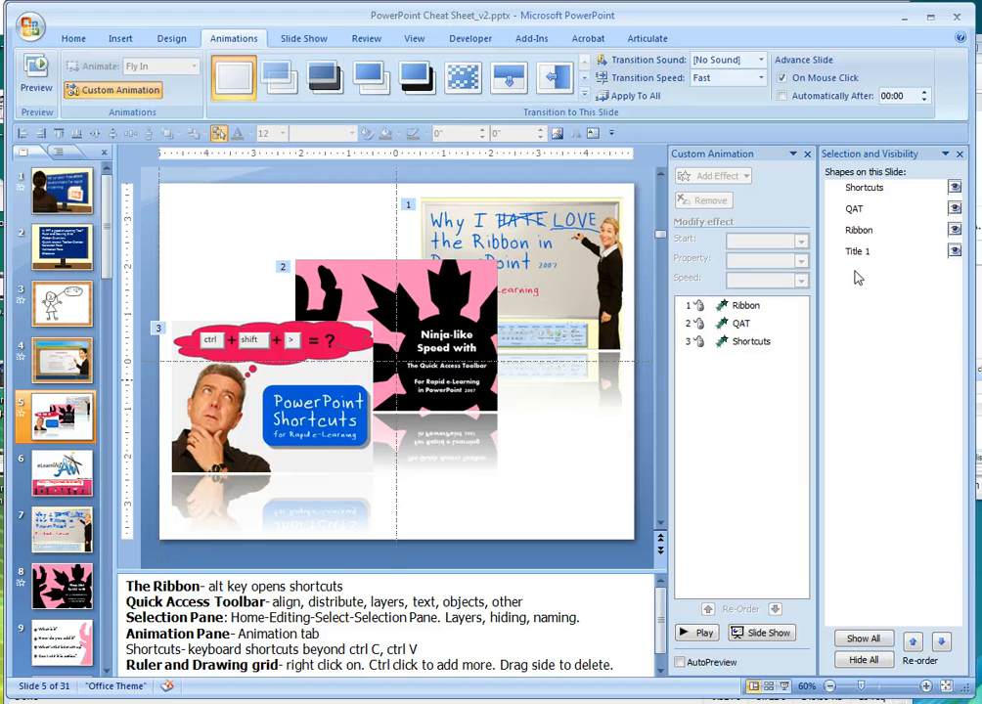
{"action": "left_click", "coordinate": [865, 188]}
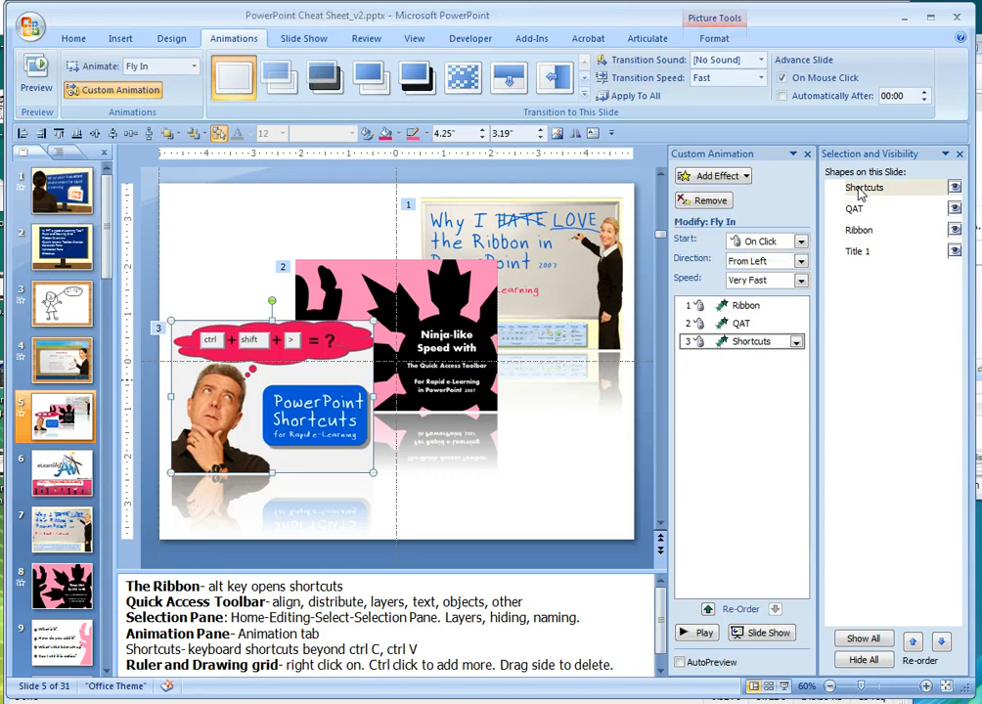
{"action": "left_click", "coordinate": [855, 208]}
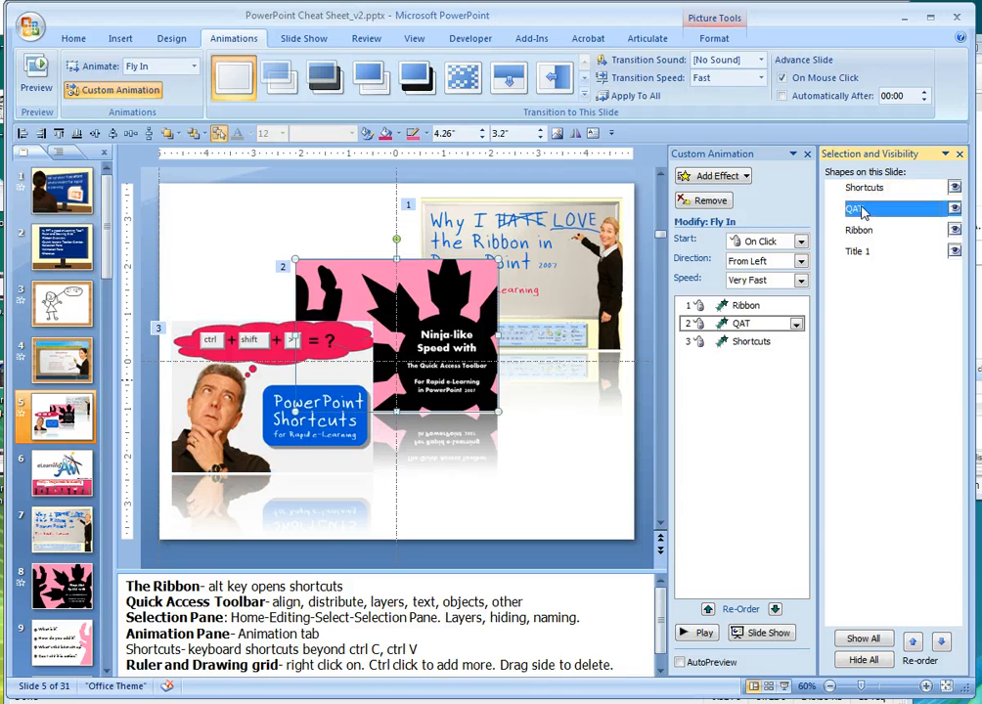
{"action": "left_click", "coordinate": [857, 251]}
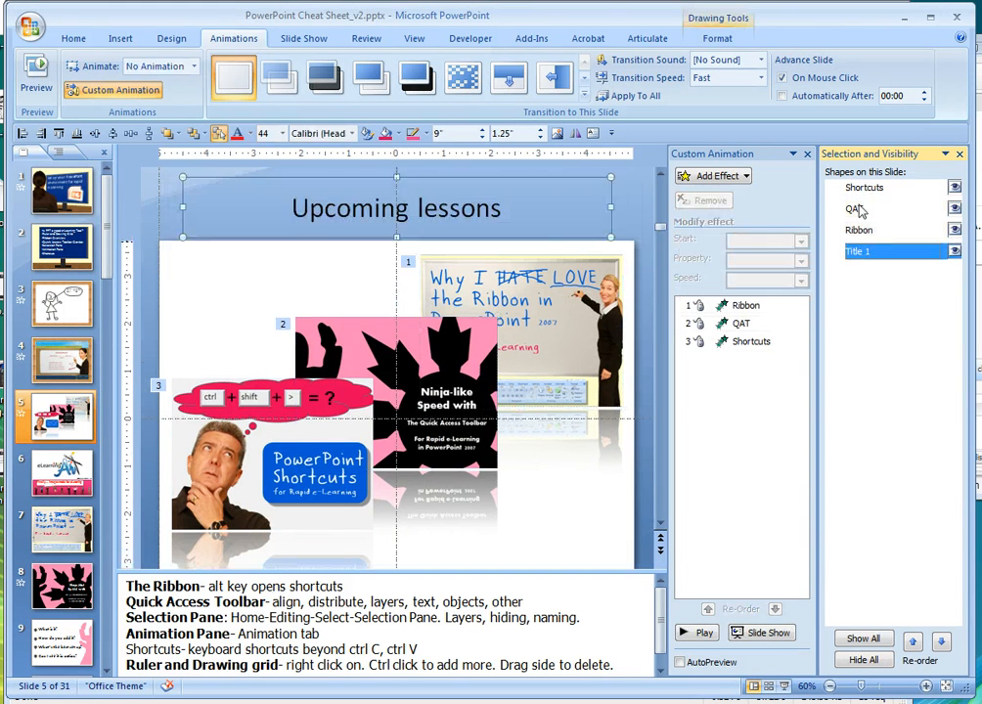
{"action": "left_click", "coordinate": [865, 188]}
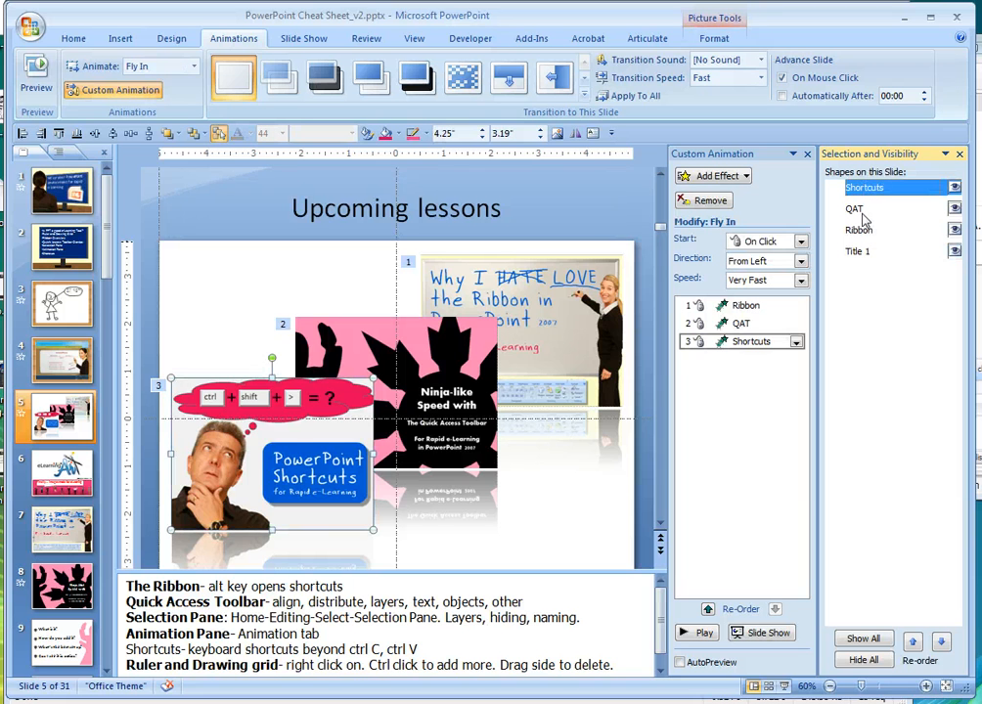
{"action": "left_click", "coordinate": [853, 207]}
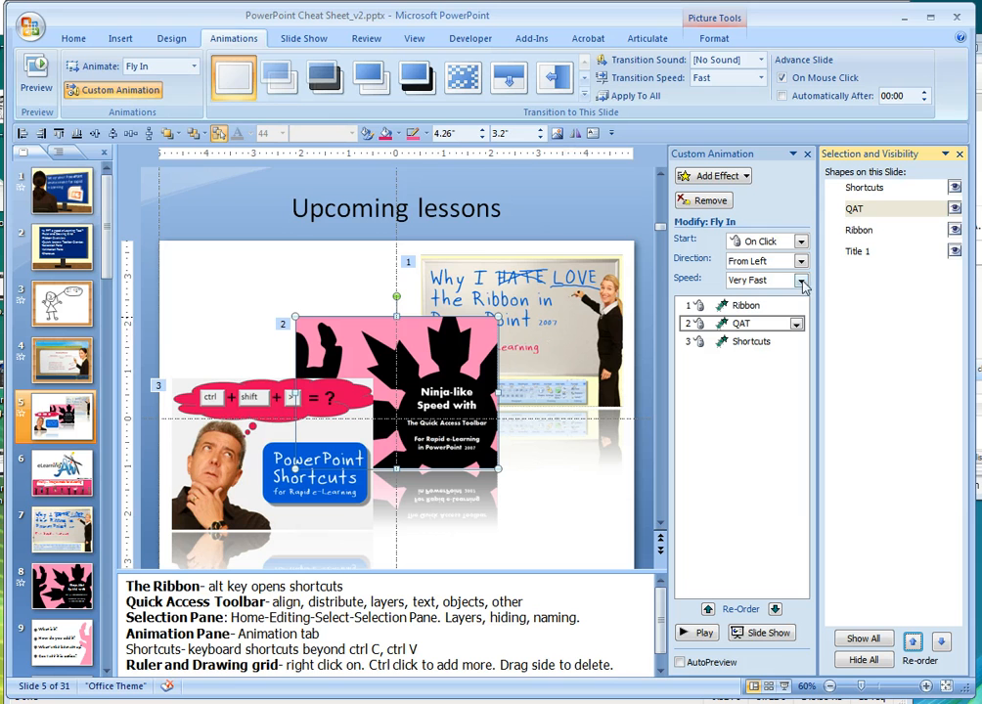
{"action": "mouse_move", "coordinate": [466, 415]}
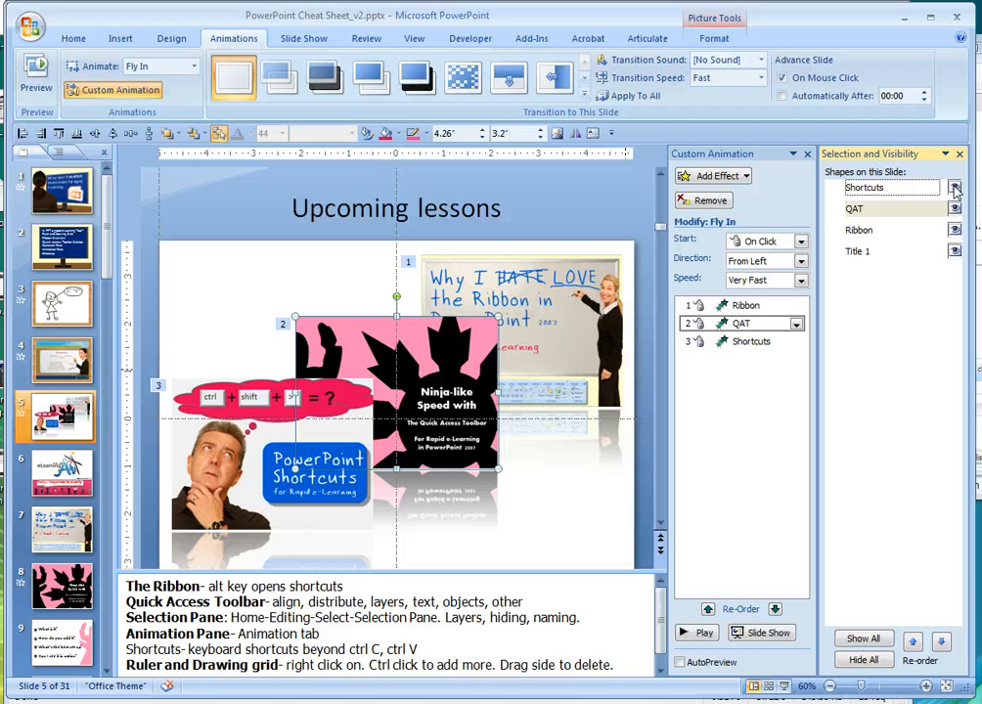
{"action": "mouse_move", "coordinate": [820, 341]}
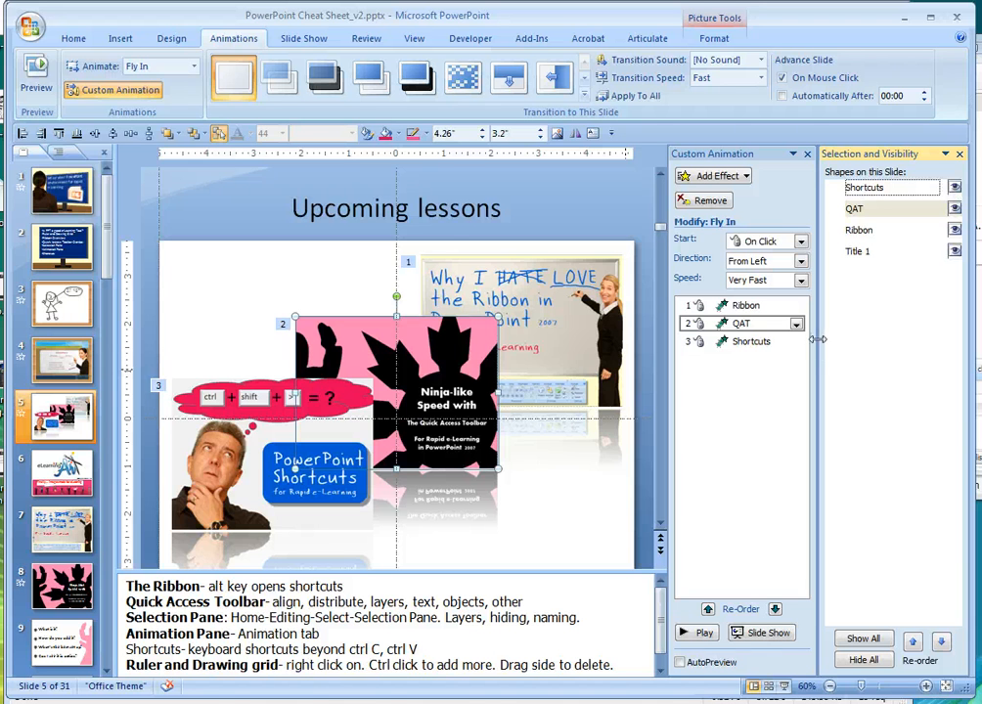
{"action": "mouse_move", "coordinate": [647, 397]}
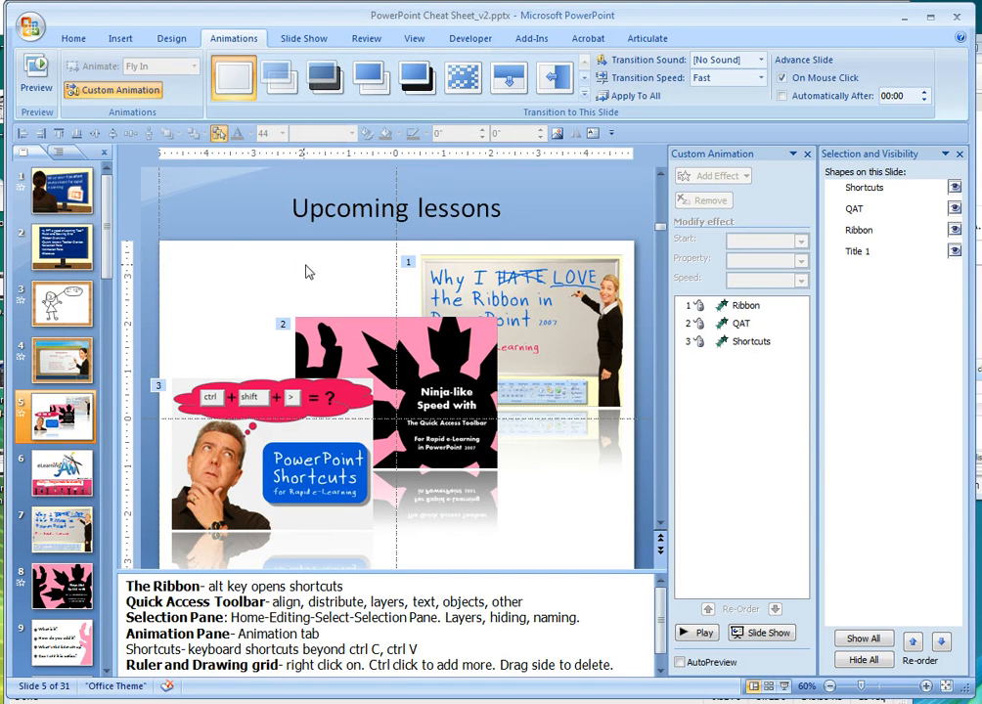
{"action": "mouse_move", "coordinate": [517, 192]}
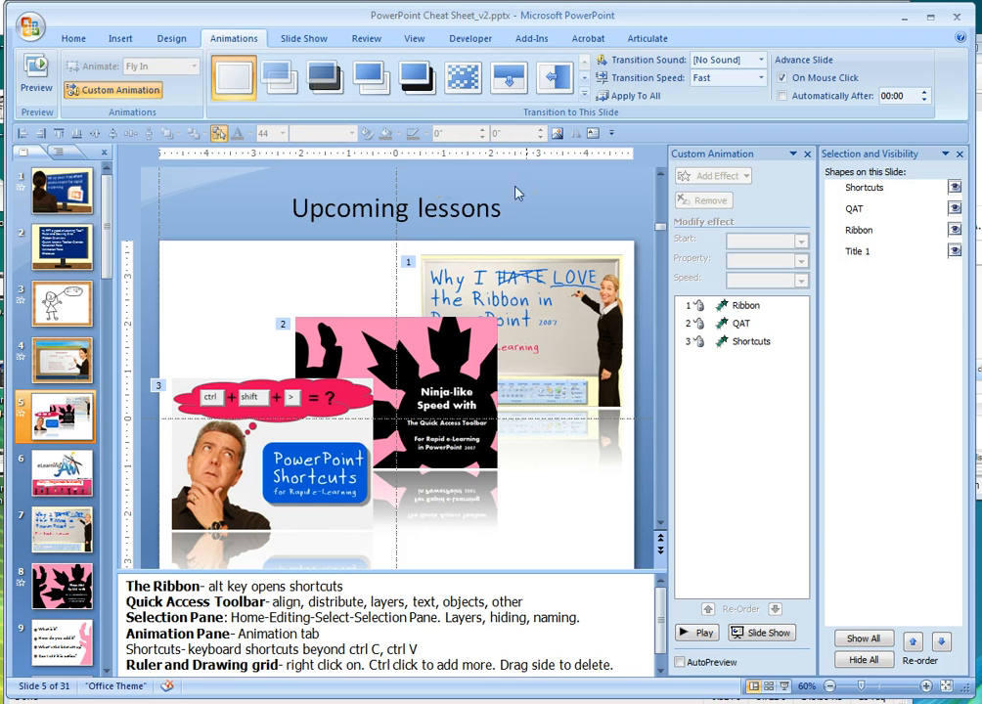
{"action": "mouse_move", "coordinate": [334, 254]}
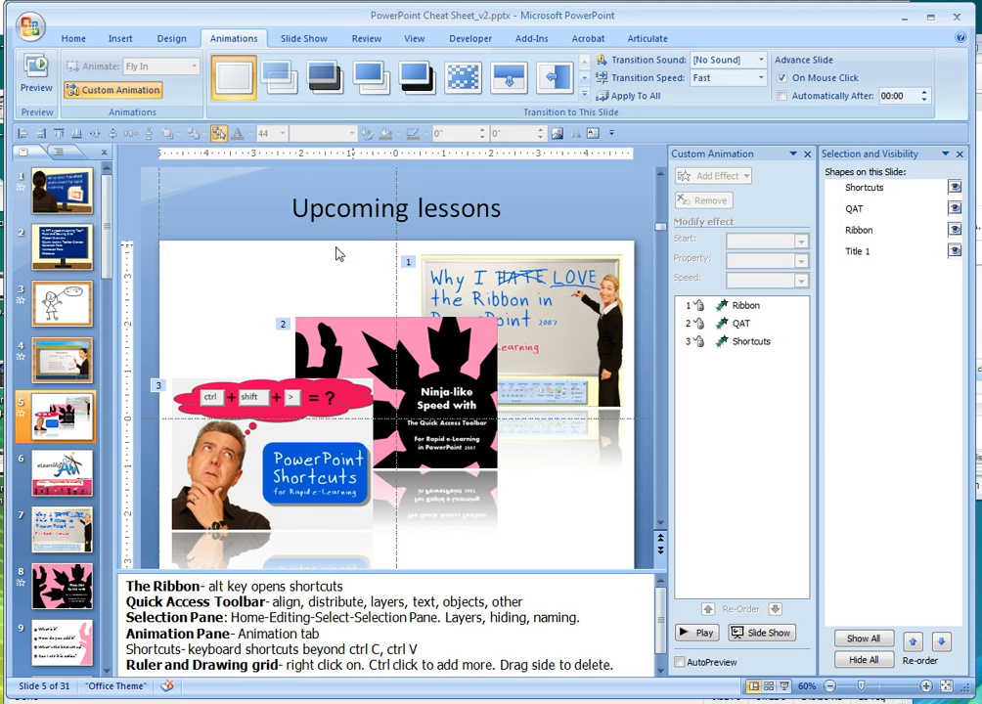
{"action": "mouse_move", "coordinate": [303, 290]}
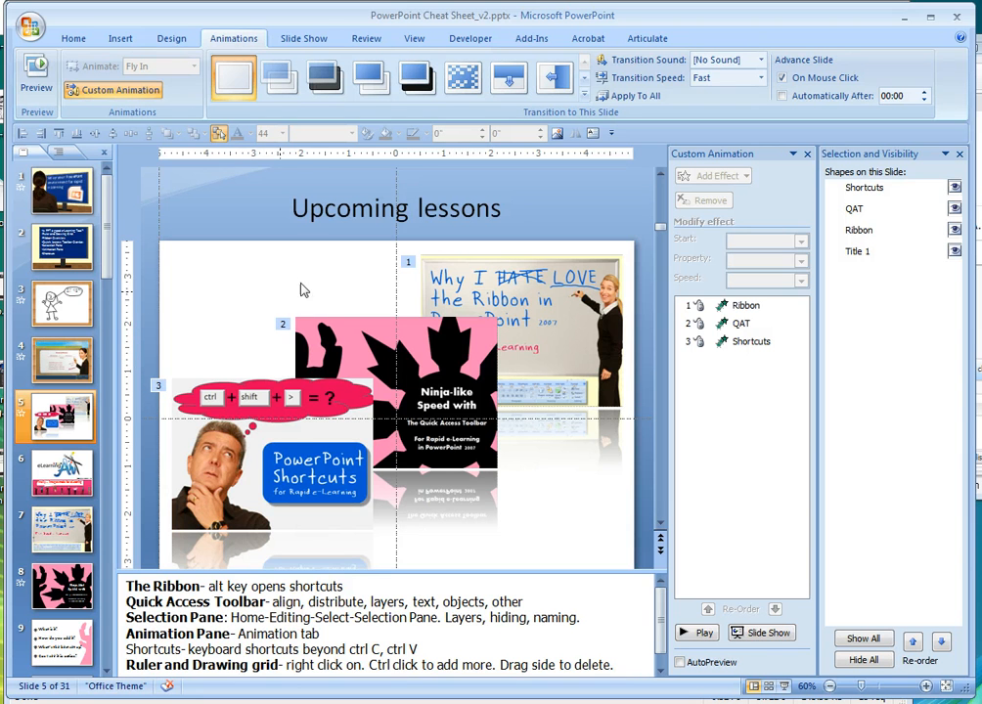
{"action": "mouse_move", "coordinate": [397, 286]}
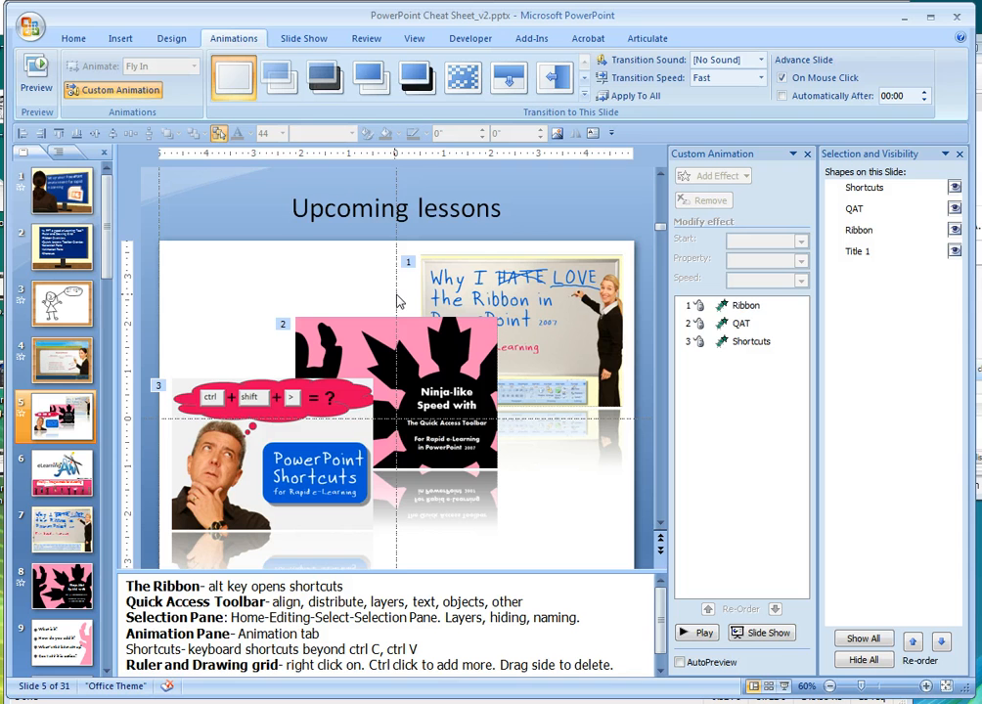
{"action": "mouse_move", "coordinate": [397, 238]}
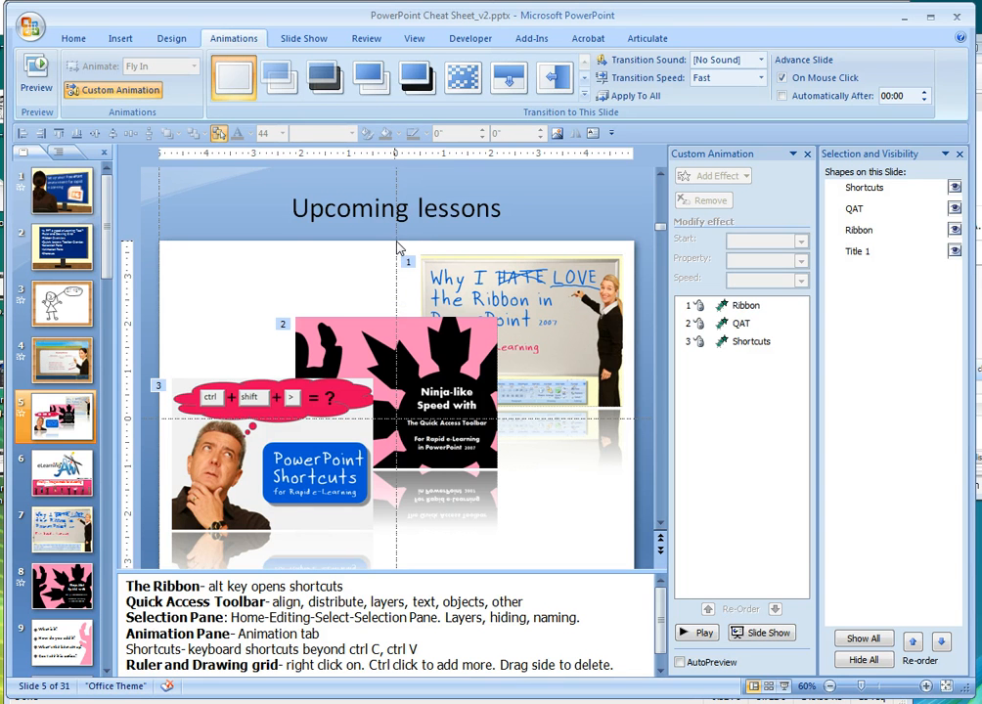
- Drag the vertical drawing guide from the slide centre to the left
{"action": "left_click_drag", "start_coordinate": [395, 251], "coordinate": [298, 251]}
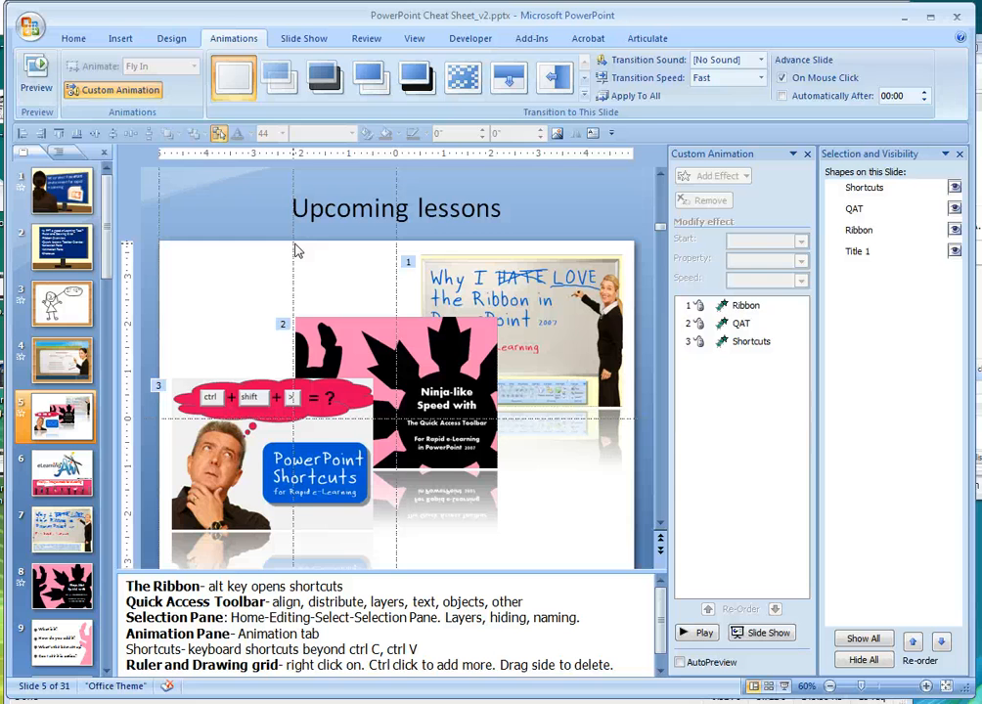
{"action": "mouse_move", "coordinate": [262, 262]}
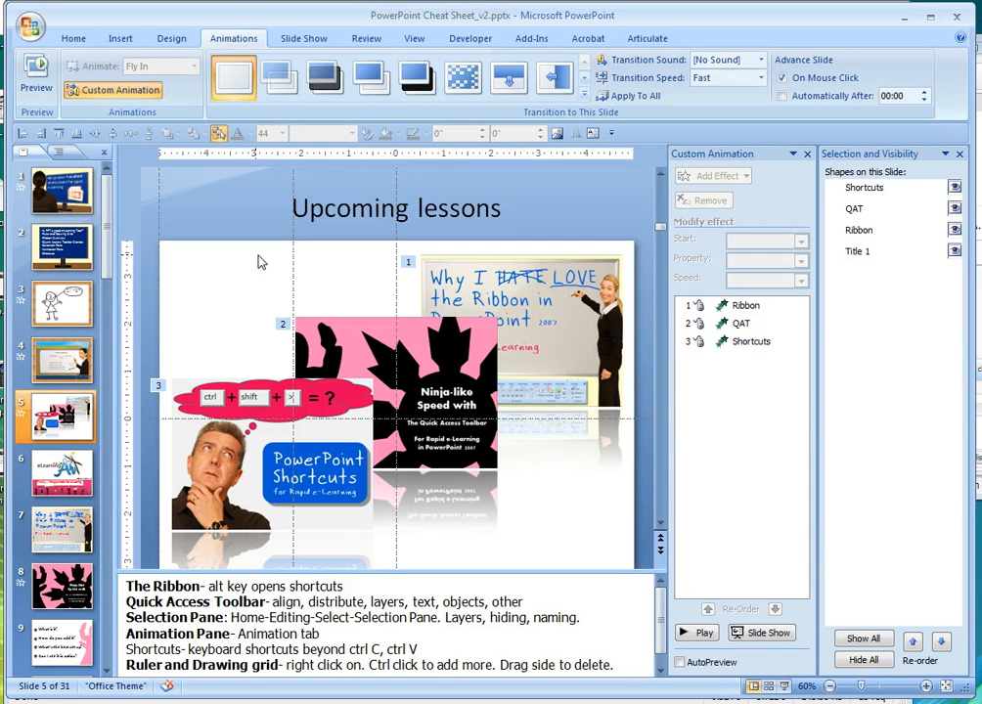
{"action": "right_click", "coordinate": [262, 262]}
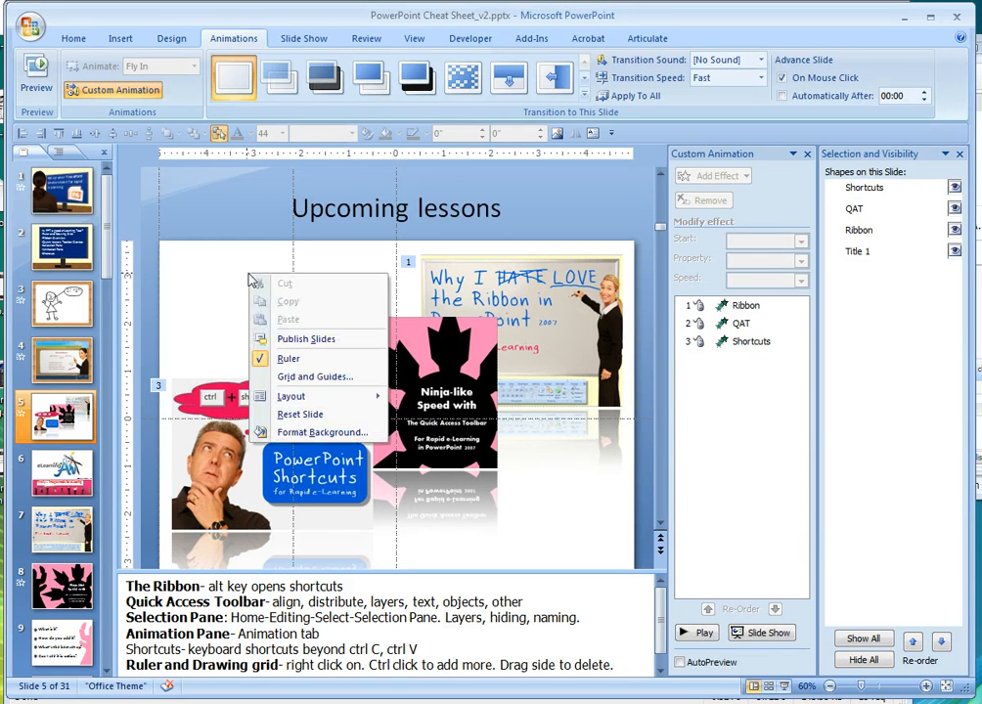
{"action": "mouse_move", "coordinate": [295, 362]}
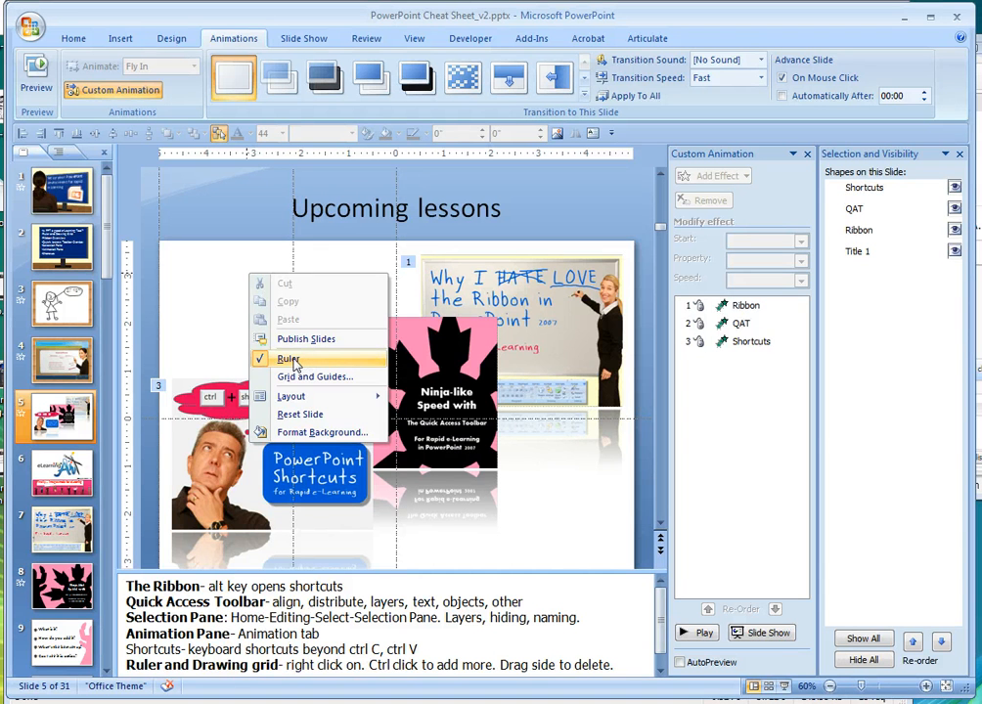
{"action": "left_click", "coordinate": [321, 375]}
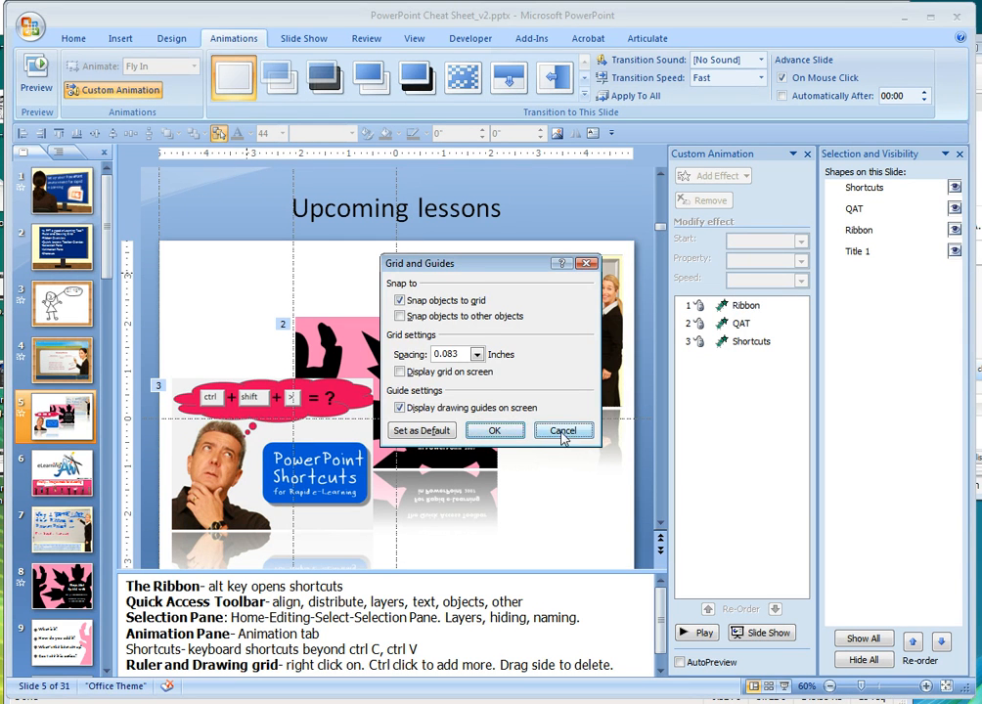
{"action": "left_click", "coordinate": [564, 431]}
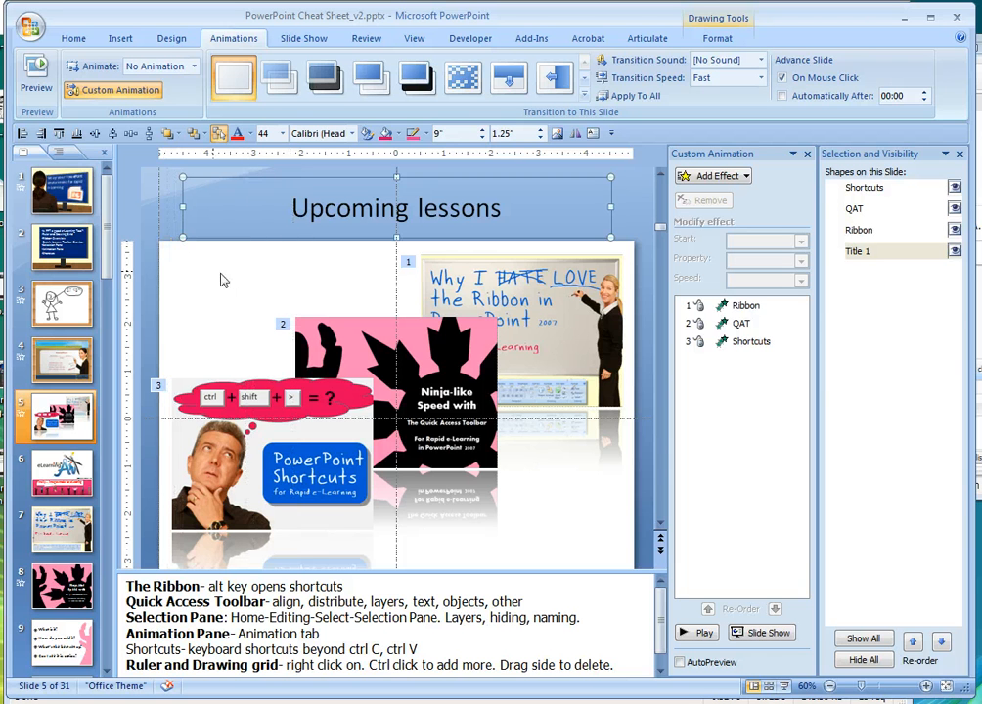
- Deselect the title placeholder so no shape is selected
{"action": "key", "text": "alt"}
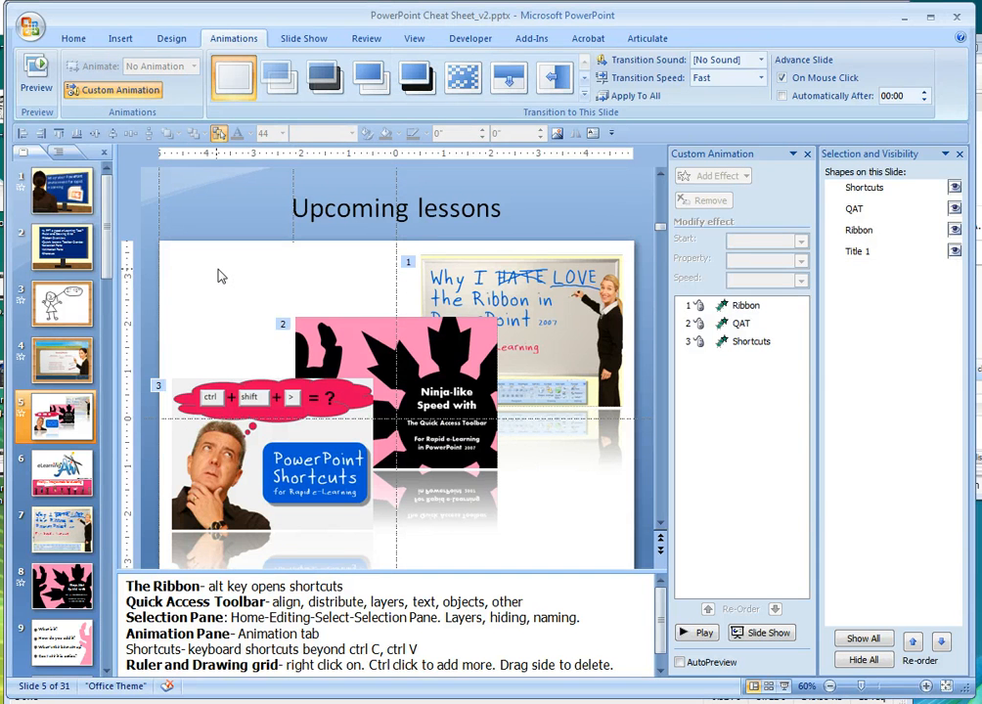
{"action": "mouse_move", "coordinate": [246, 490]}
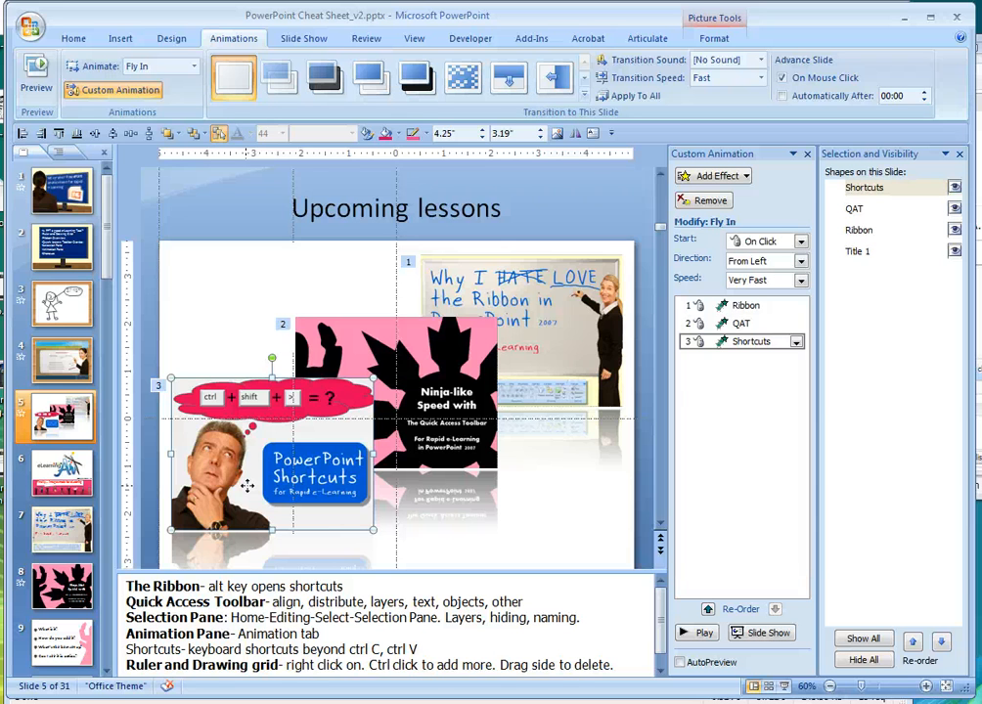
{"action": "mouse_move", "coordinate": [211, 379]}
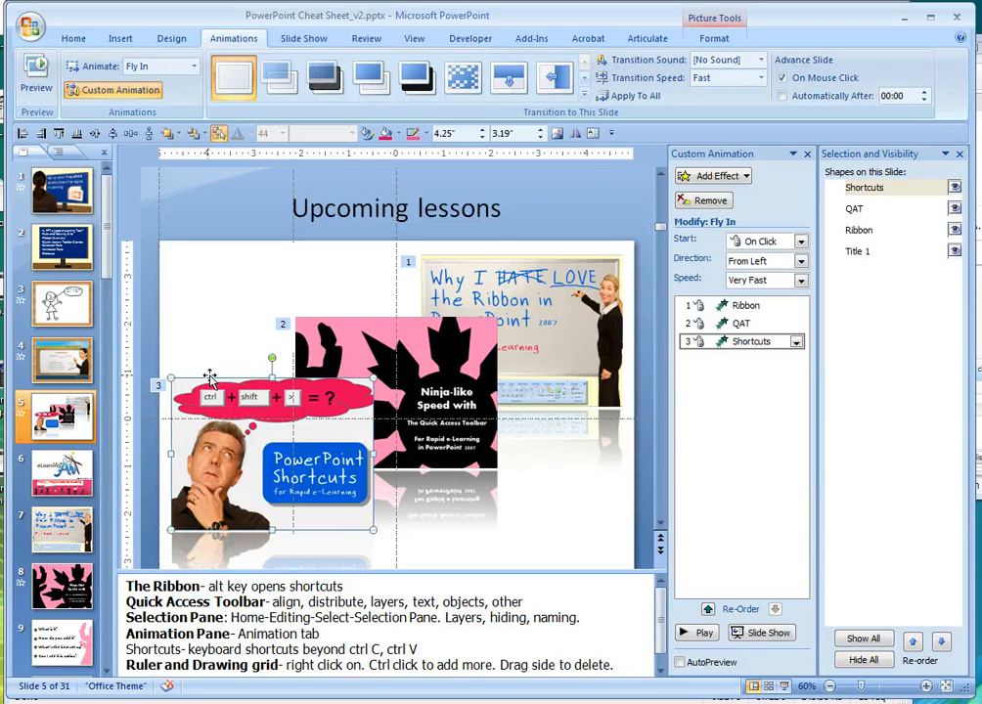